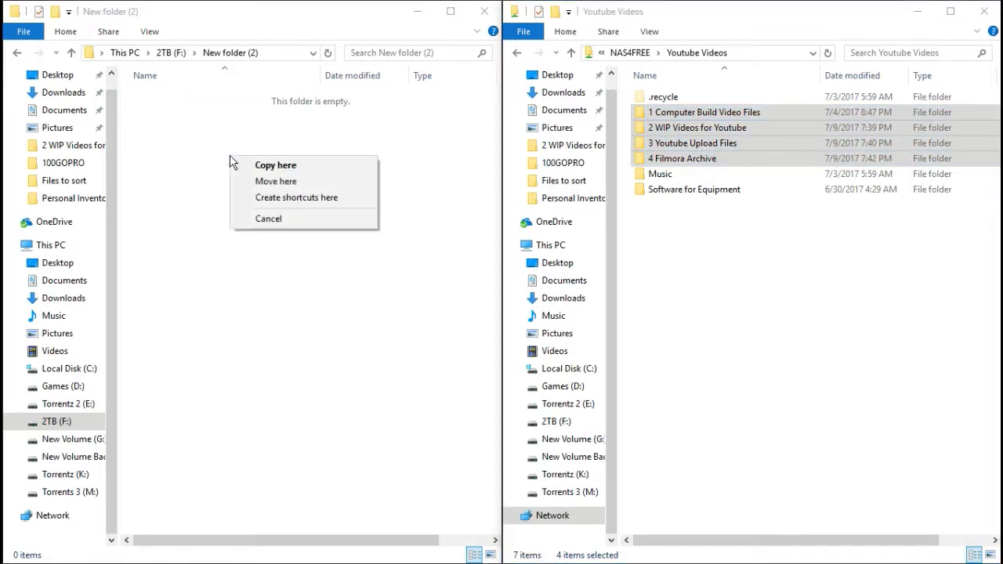
Copy the four Youtube Videos folders from NAS4FREE into New folder (2) on F:
click(268, 218)
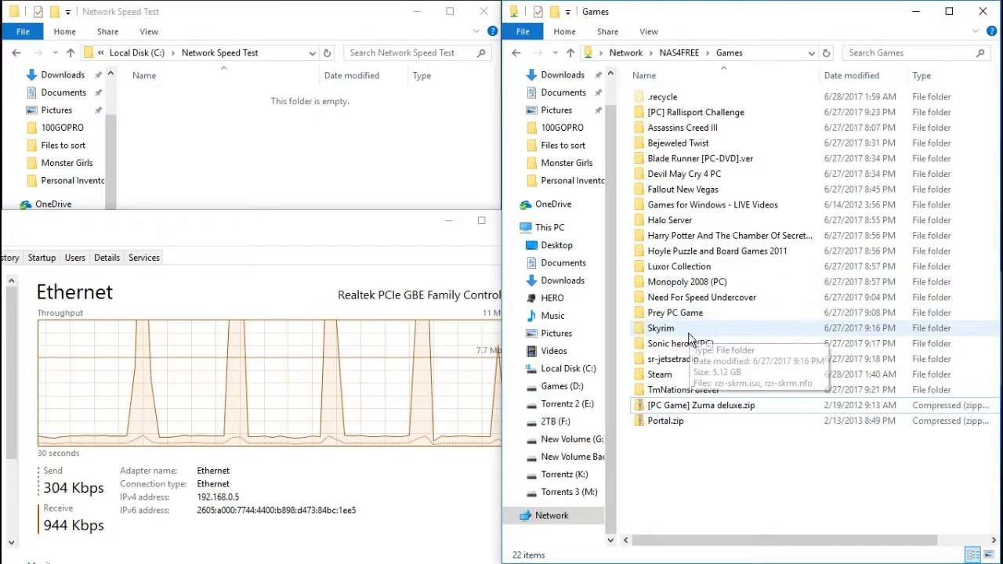
mouse_move(708, 259)
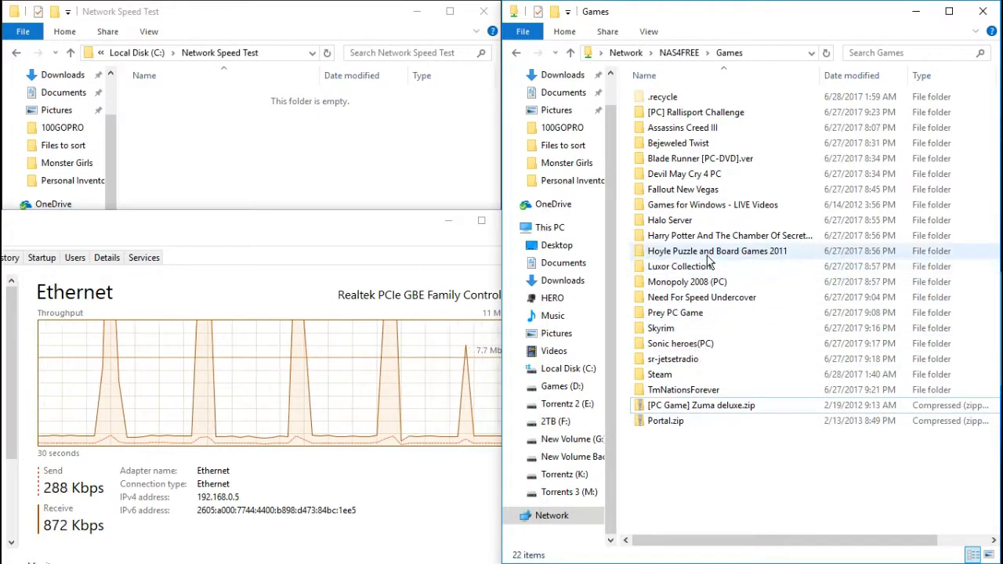
mouse_move(690, 298)
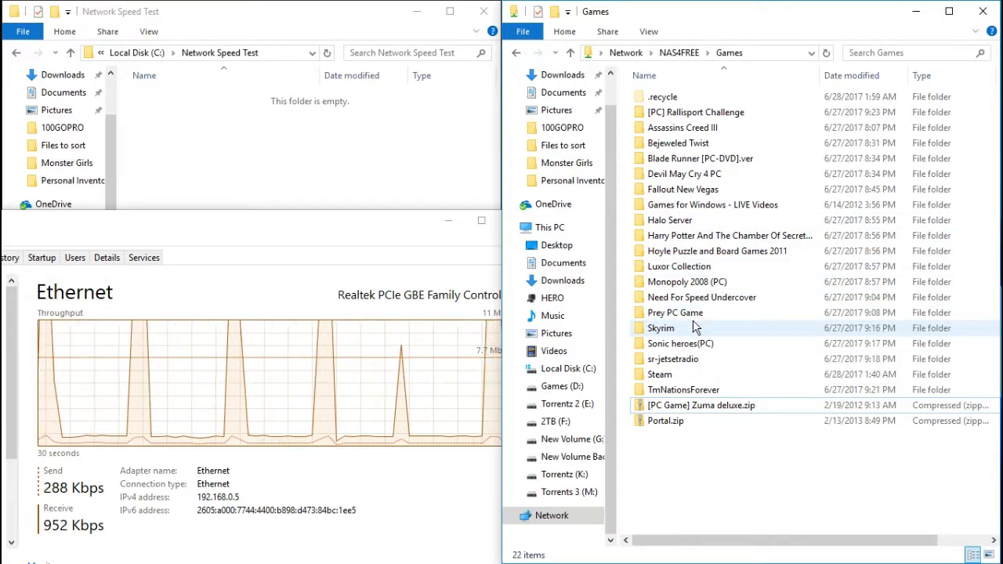
Check Skyrim's properties on the NAS, confirming 5.12 GB across two files
right_click(661, 328)
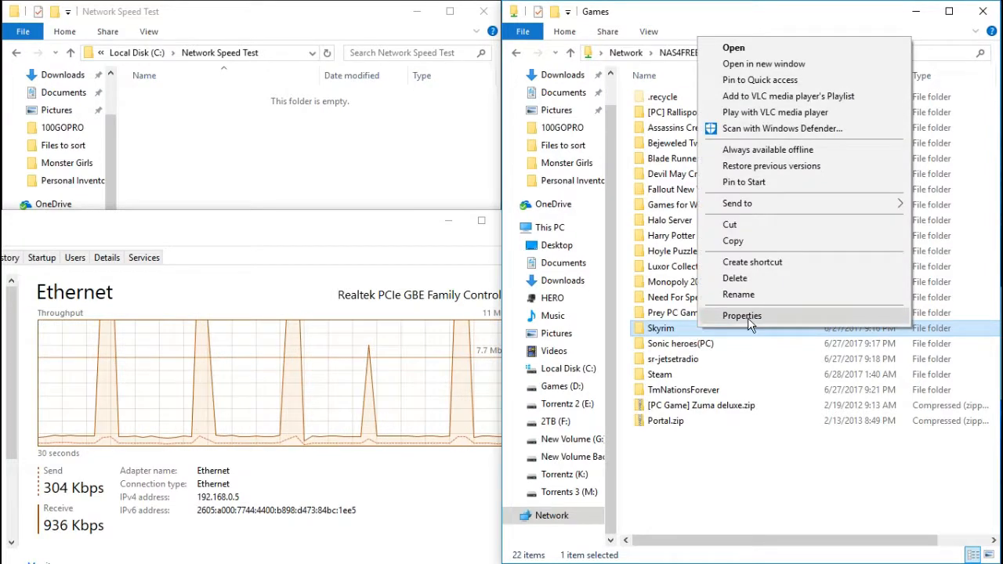
click(741, 316)
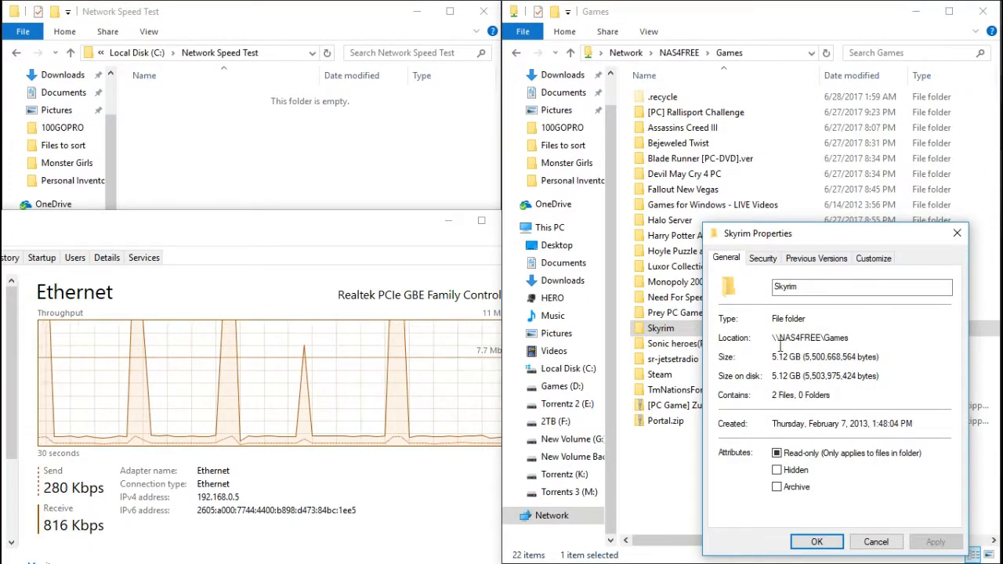
click(818, 542)
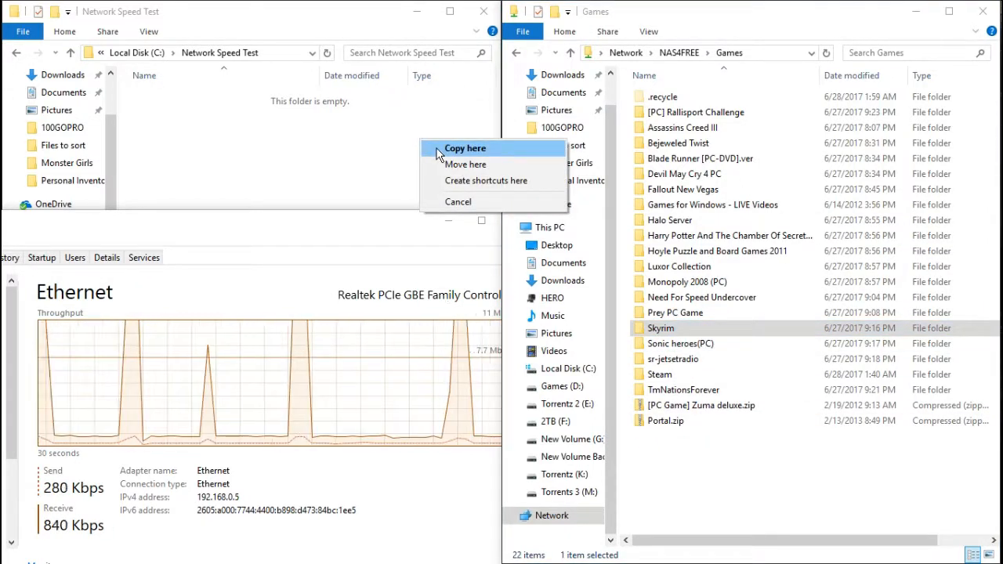
click(463, 148)
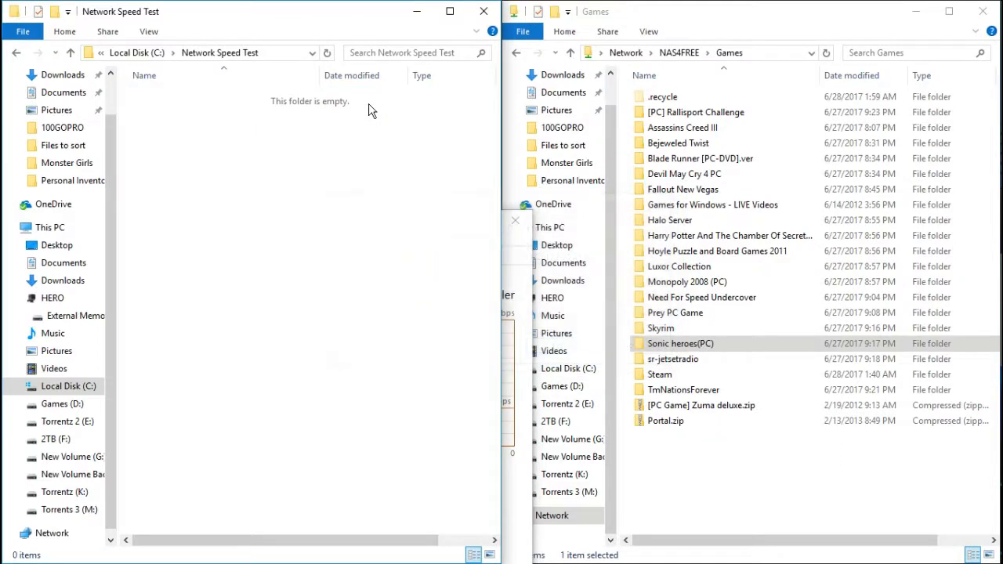
mouse_move(135, 64)
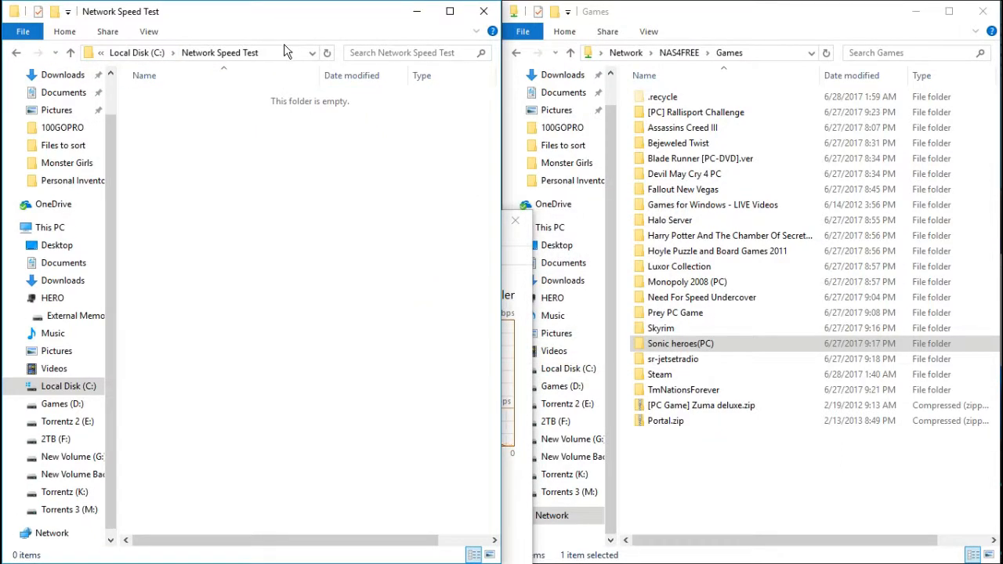
Go to the Recycle Bin and permanently delete the Skyrim and Sonic heroes(PC) copies
click(290, 53)
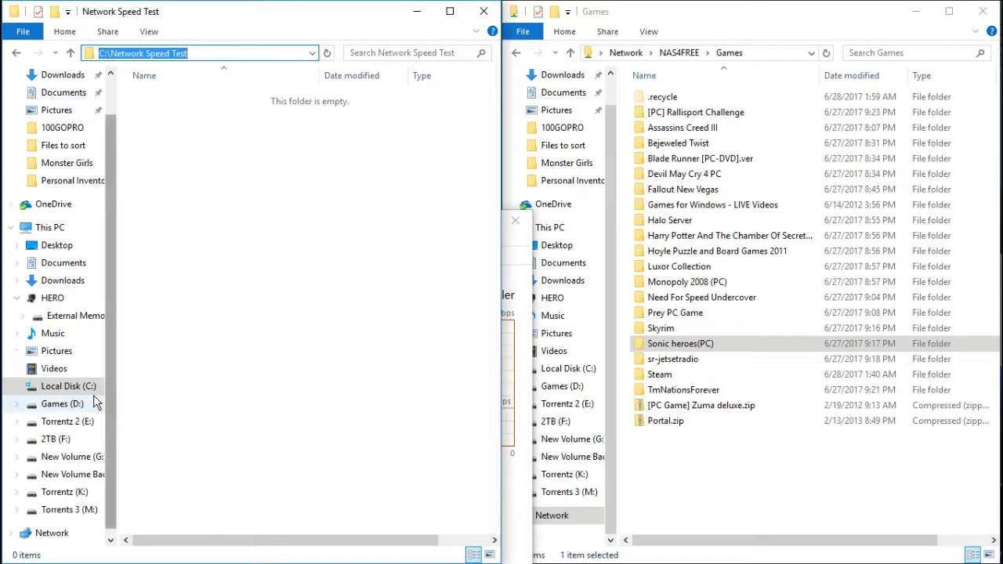
click(50, 227)
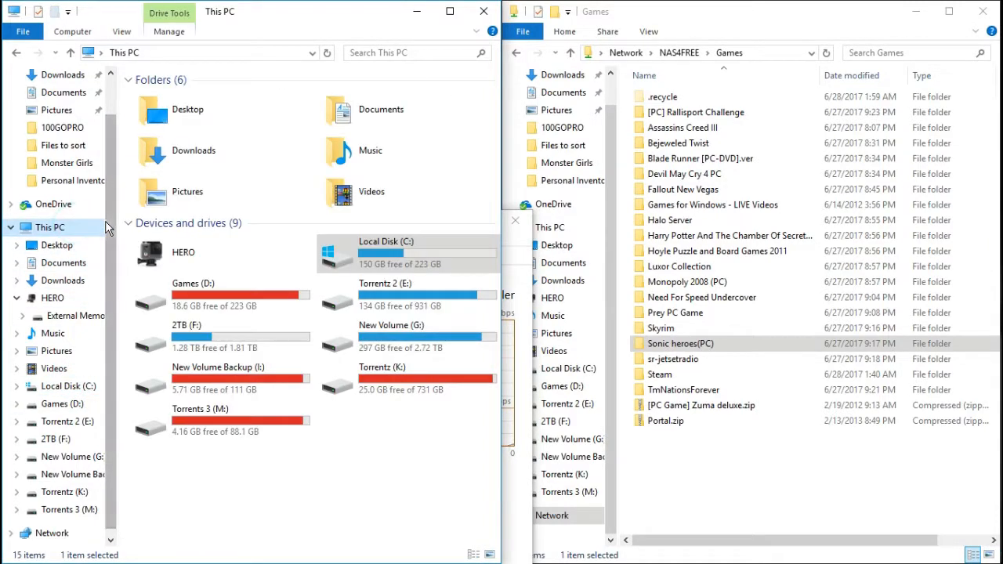
mouse_move(263, 71)
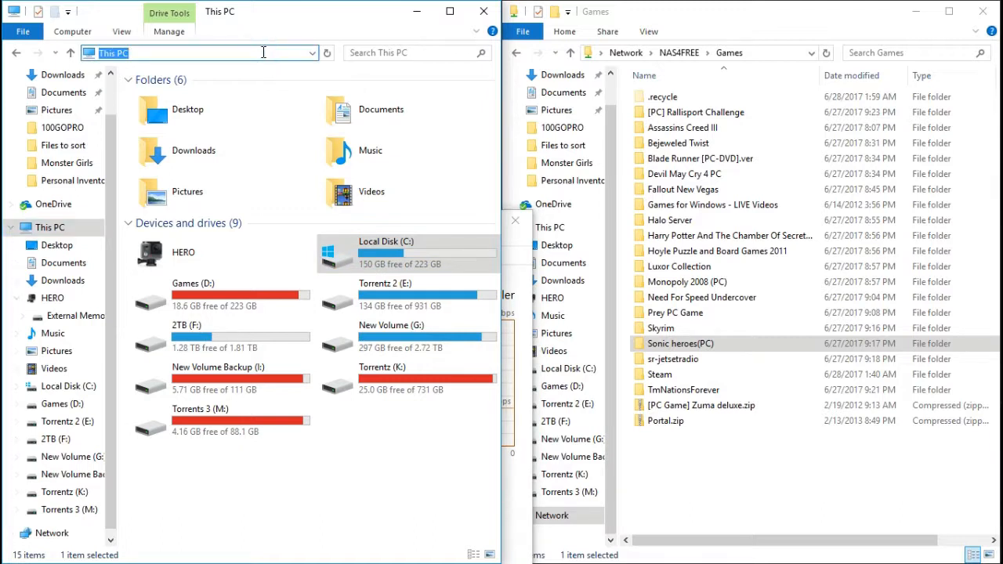
text(Recycle Bin)
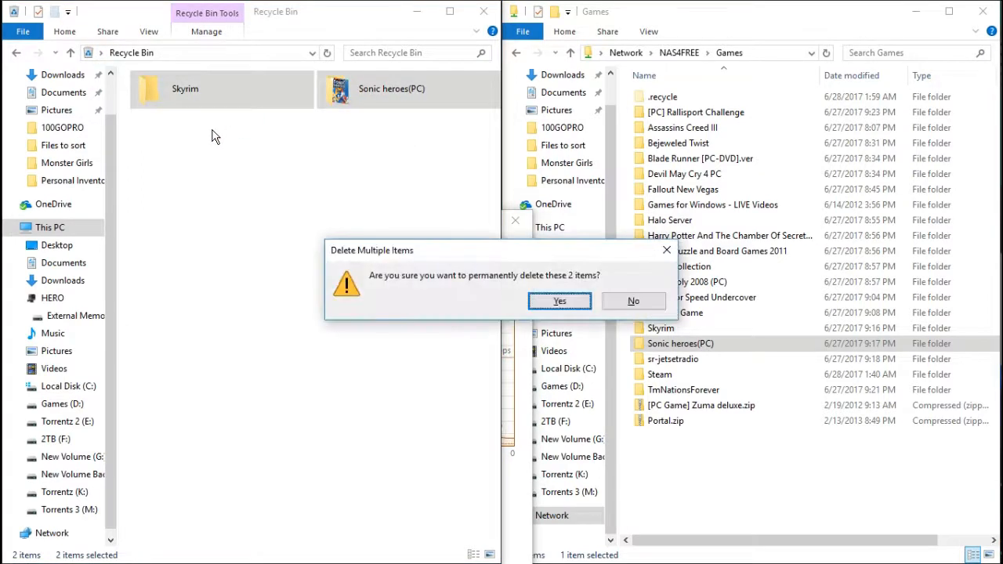
click(560, 301)
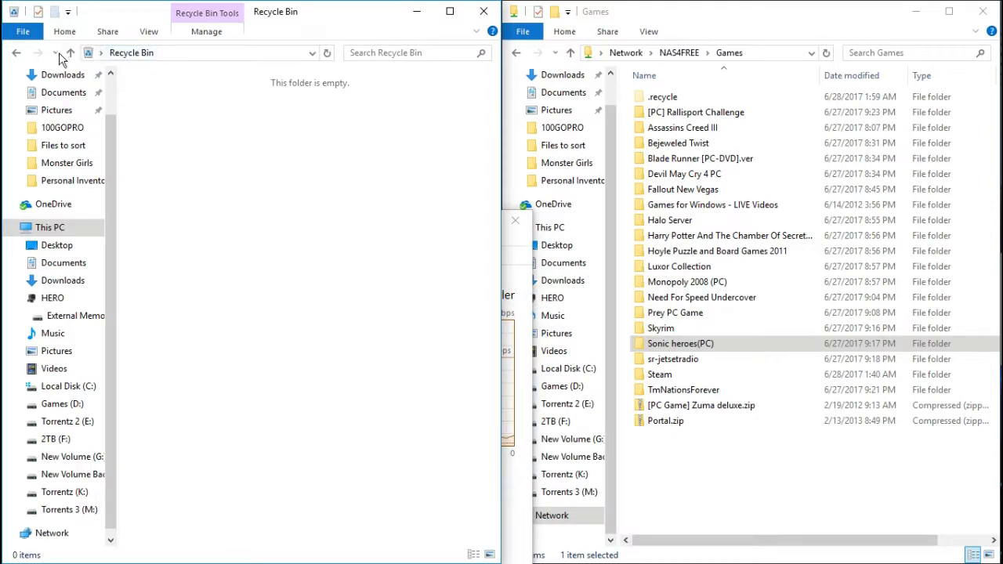